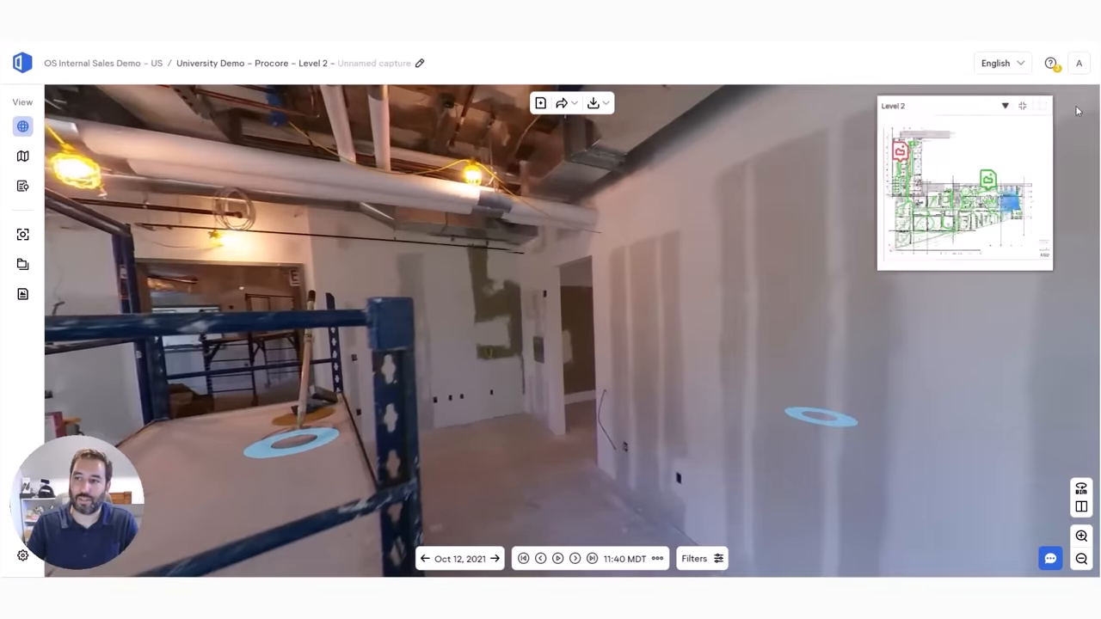
# - Walk to the capture point facing the drywall wall with the green issue pin
pyautogui.click(1022, 105)
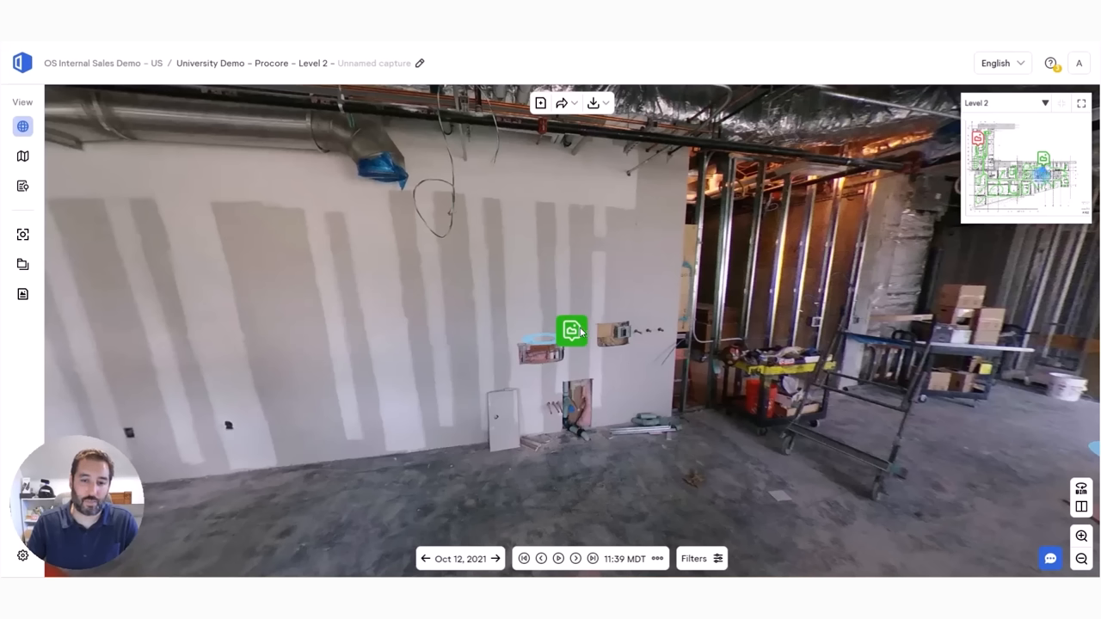
# - Select the green pin to show the Completed in-wall work issue with its QA/QC tag and due date
pyautogui.click(571, 330)
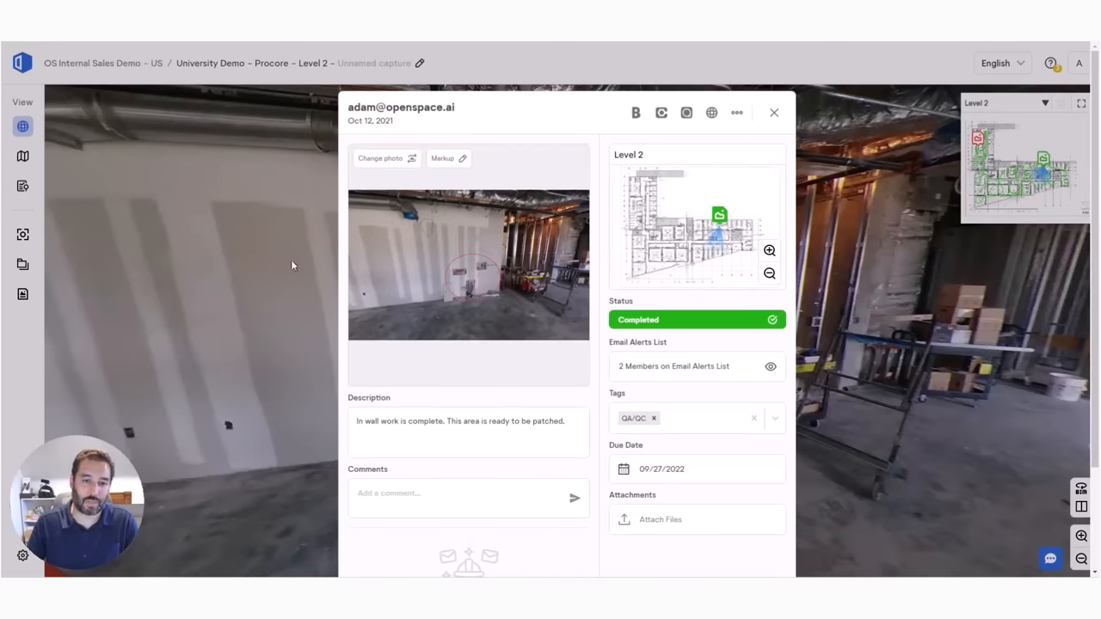
pyautogui.moveTo(485, 289)
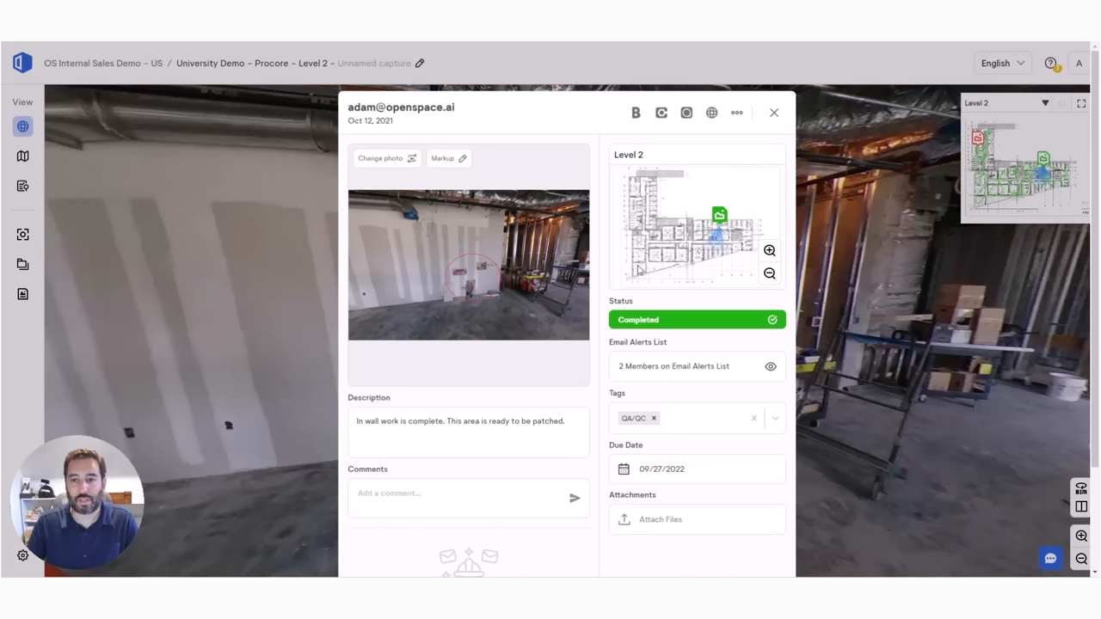
pyautogui.moveTo(722, 220)
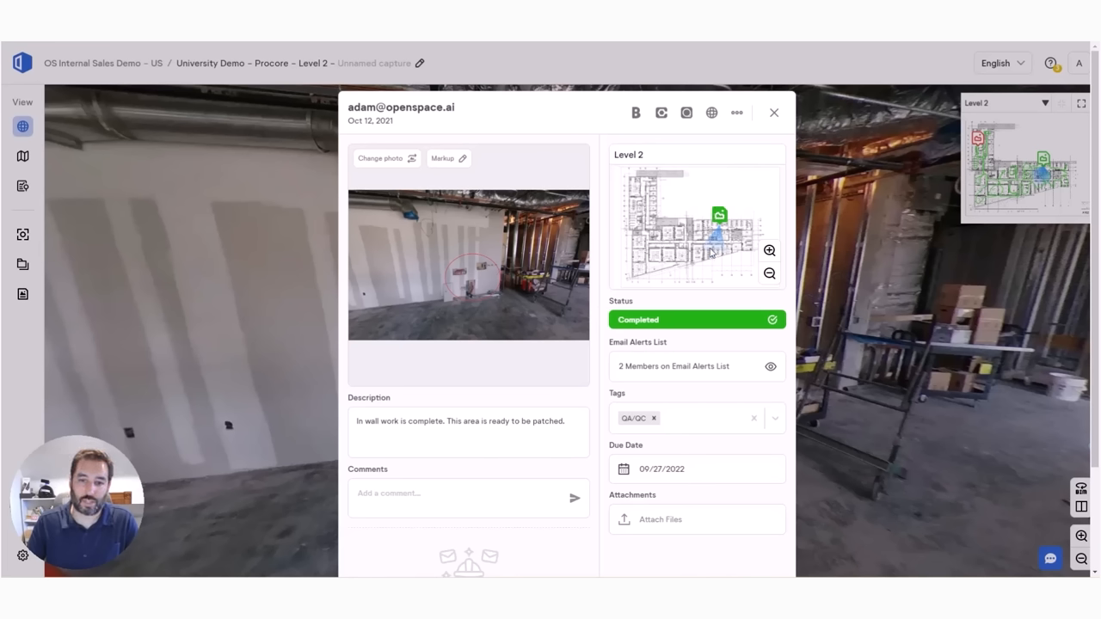
pyautogui.moveTo(660, 371)
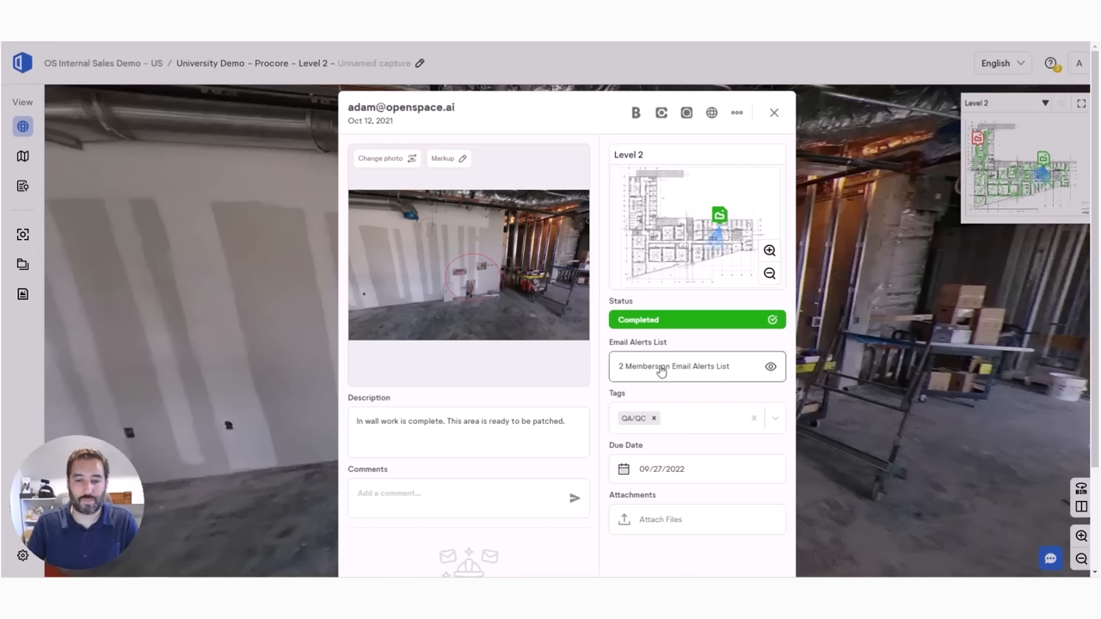
pyautogui.moveTo(640, 418)
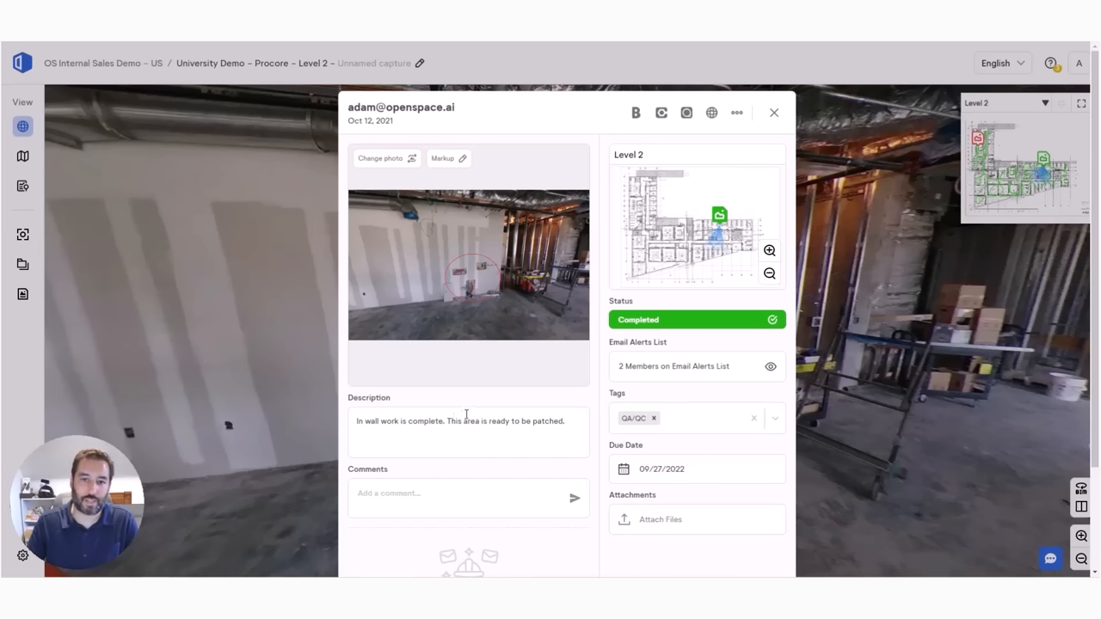
pyautogui.moveTo(653, 344)
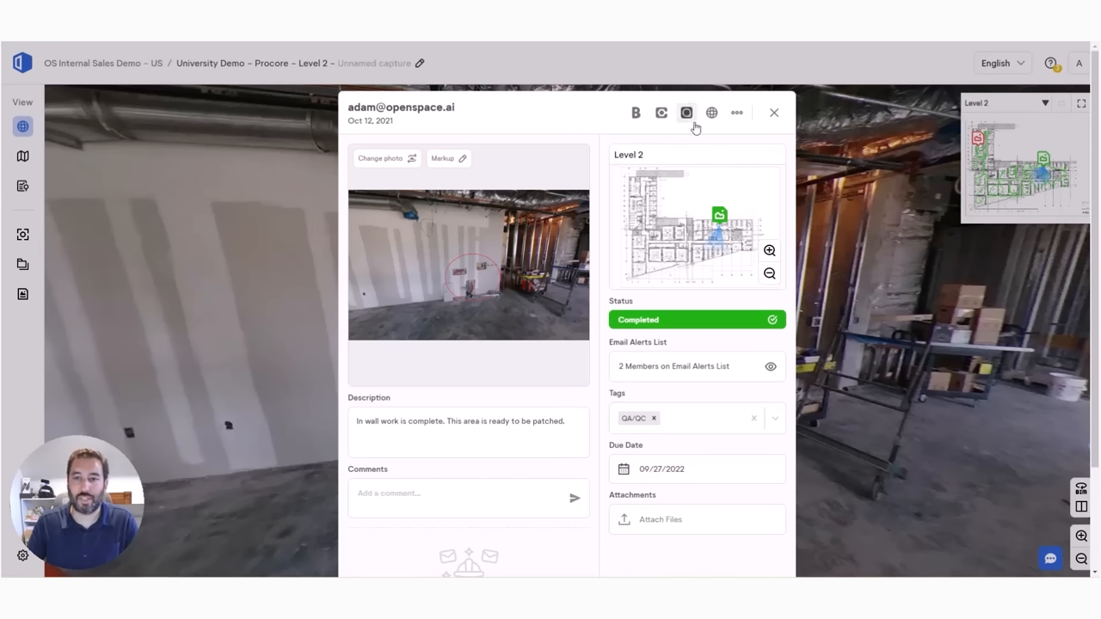
pyautogui.moveTo(661, 114)
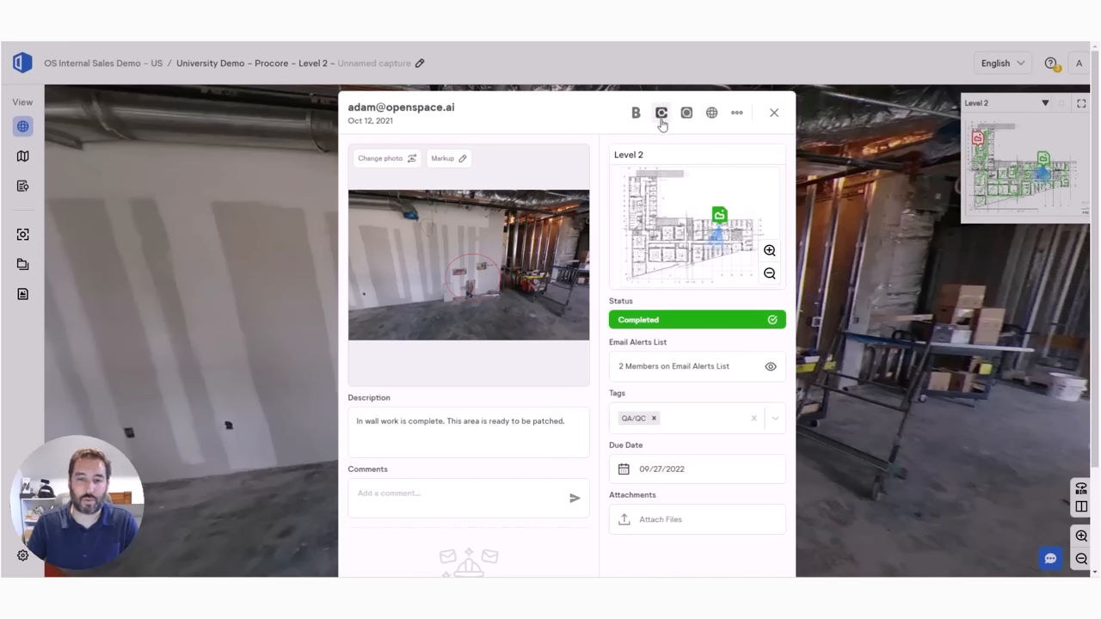
pyautogui.moveTo(605, 198)
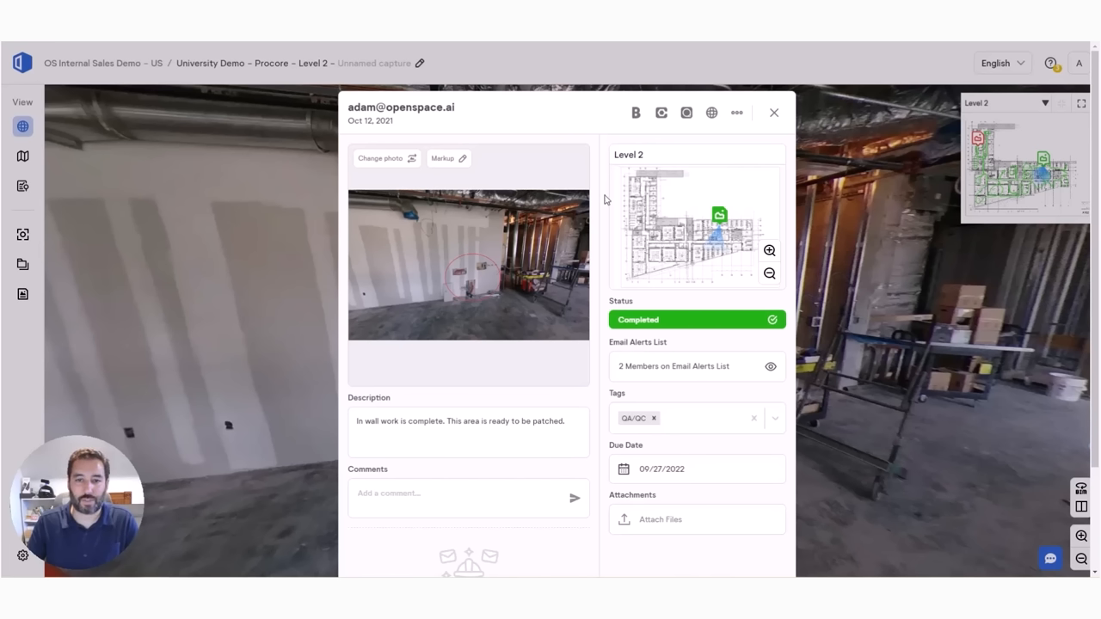
pyautogui.moveTo(480, 248)
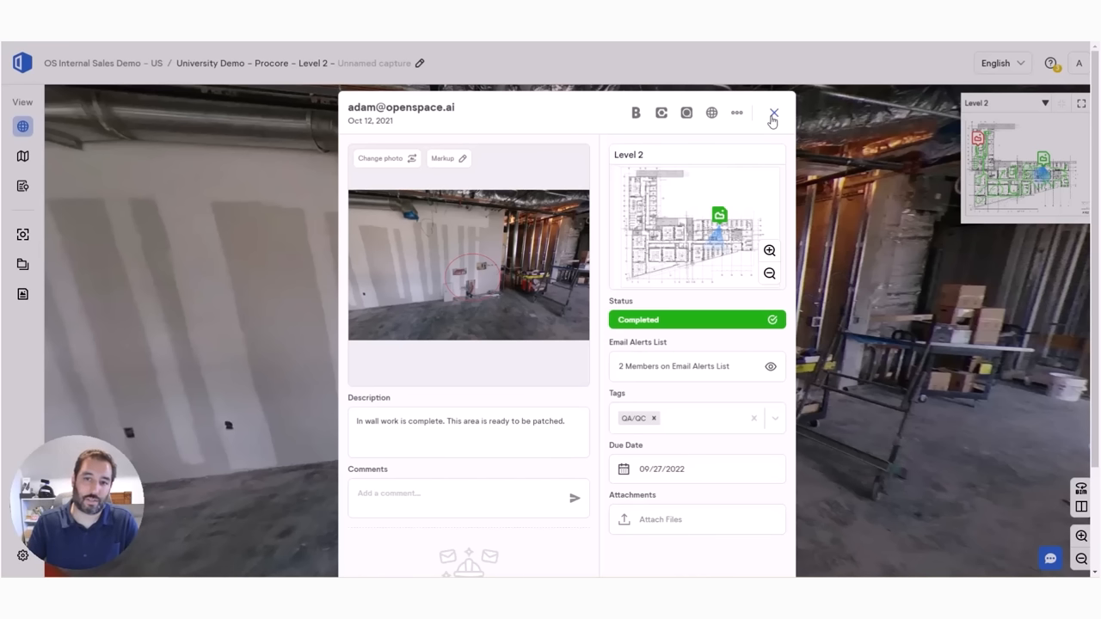
pyautogui.moveTo(774, 114)
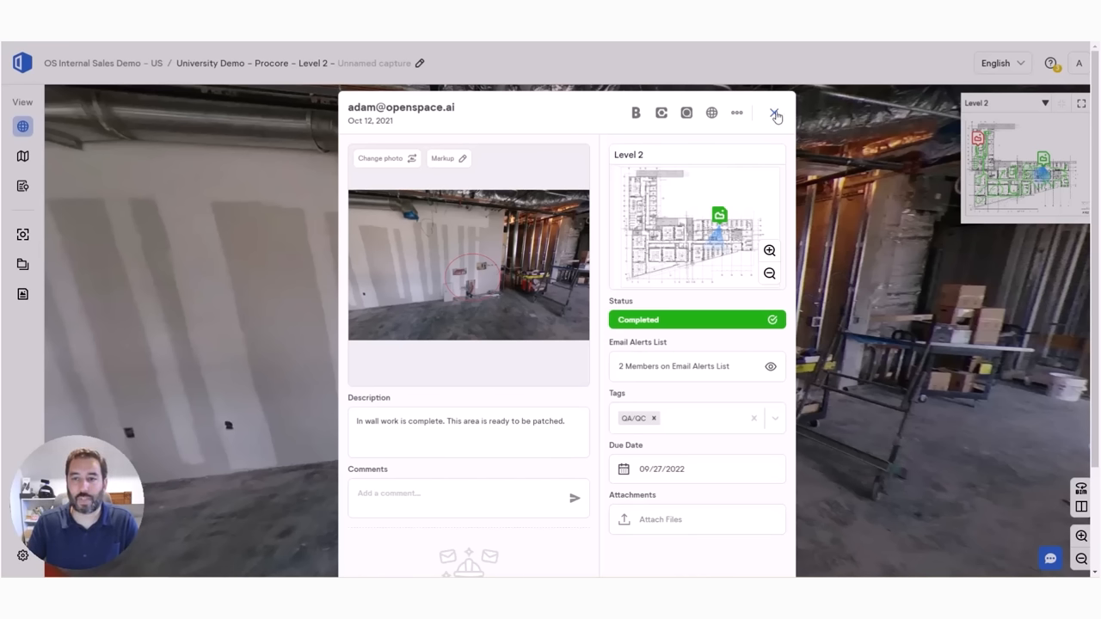
# - Dismiss the issue panel so the Oct 27, 2021 Wall Close in capture fills the view
pyautogui.click(774, 114)
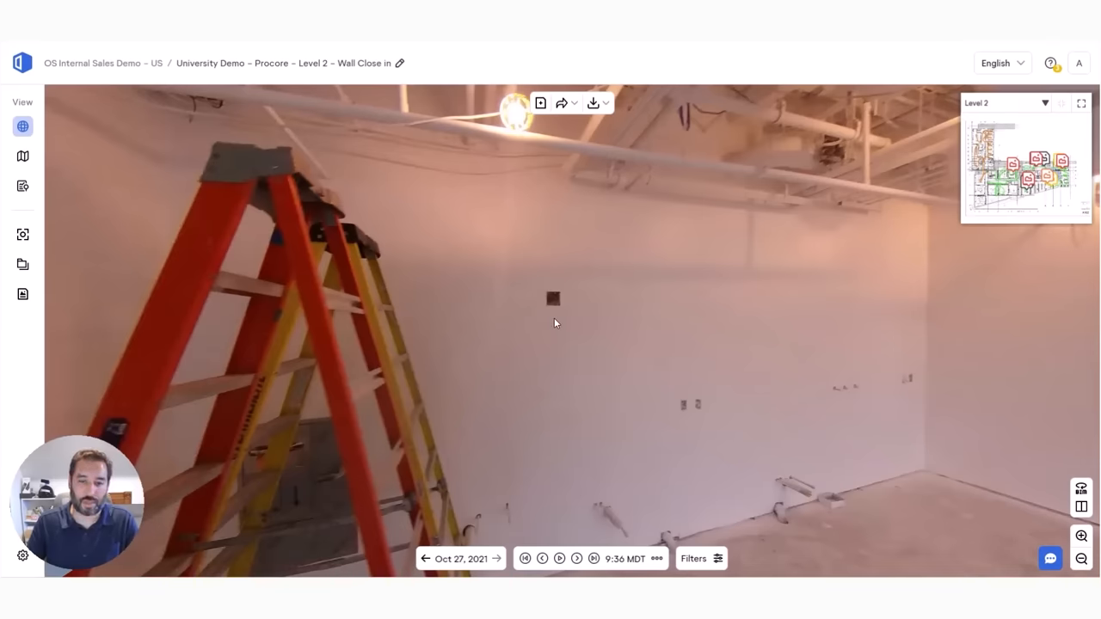
pyautogui.moveTo(1081, 506)
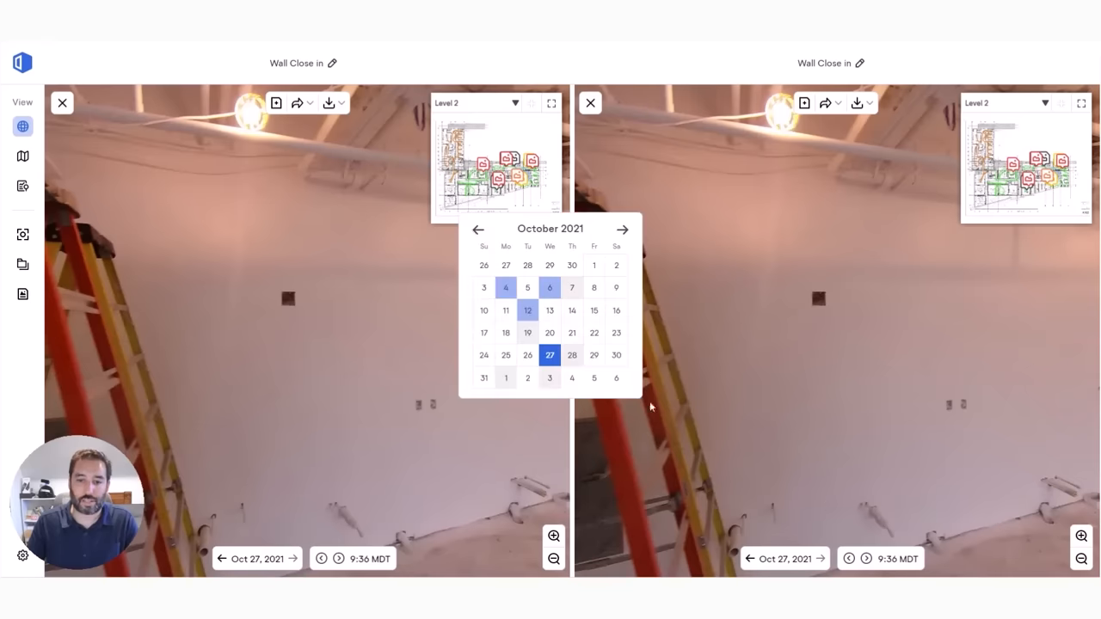
# - Load the Aug 11, 2021 open-framing capture beside the Oct 27 Wall Close in capture
pyautogui.click(478, 231)
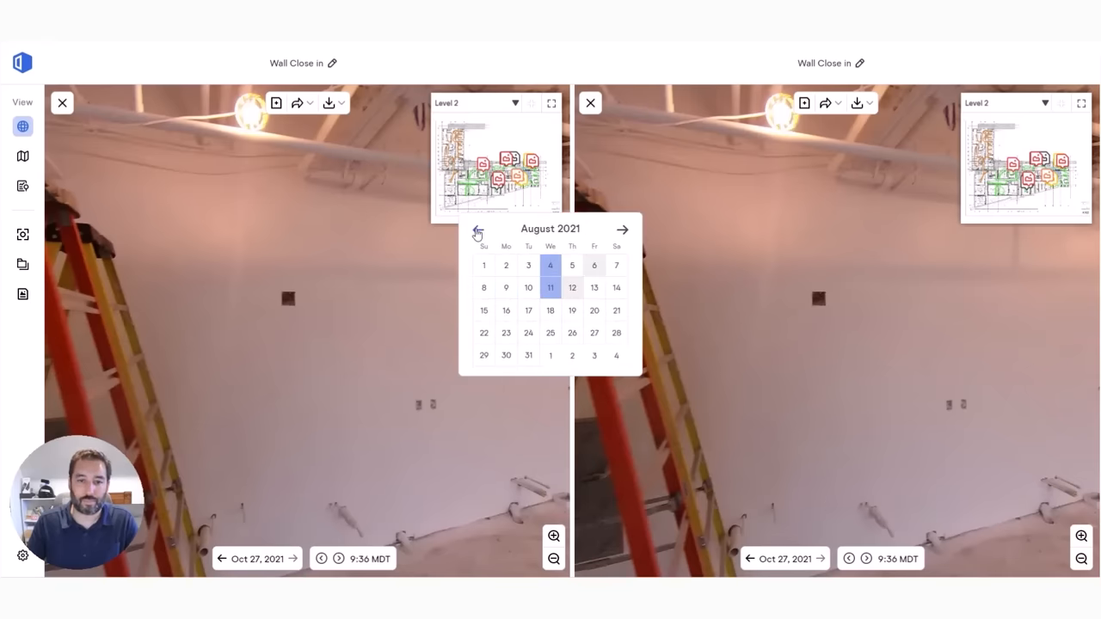
pyautogui.click(550, 287)
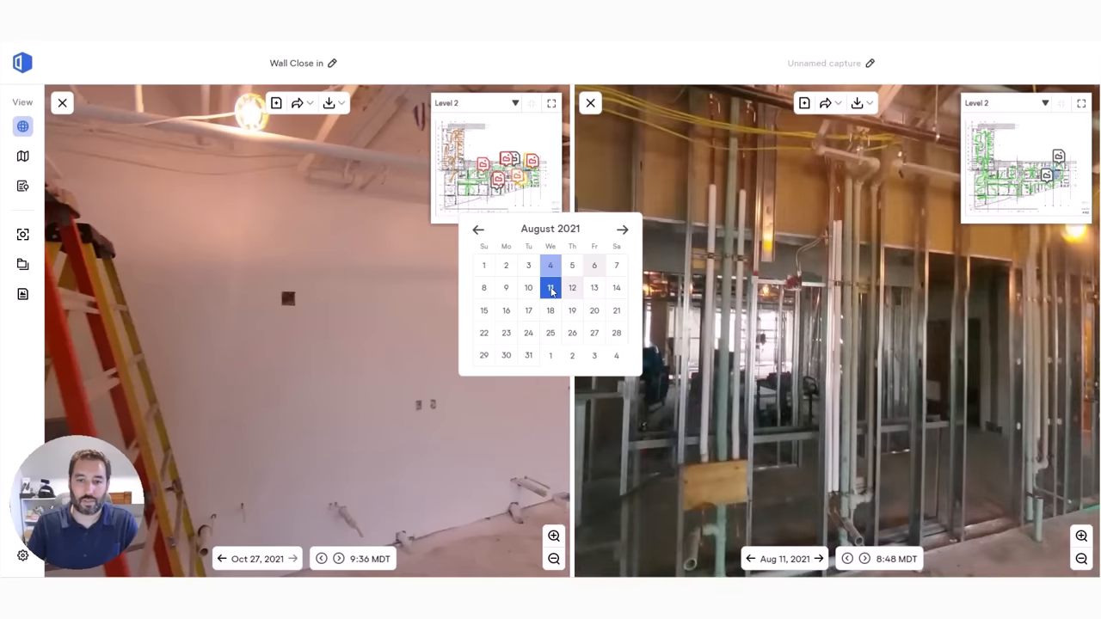
pyautogui.click(550, 288)
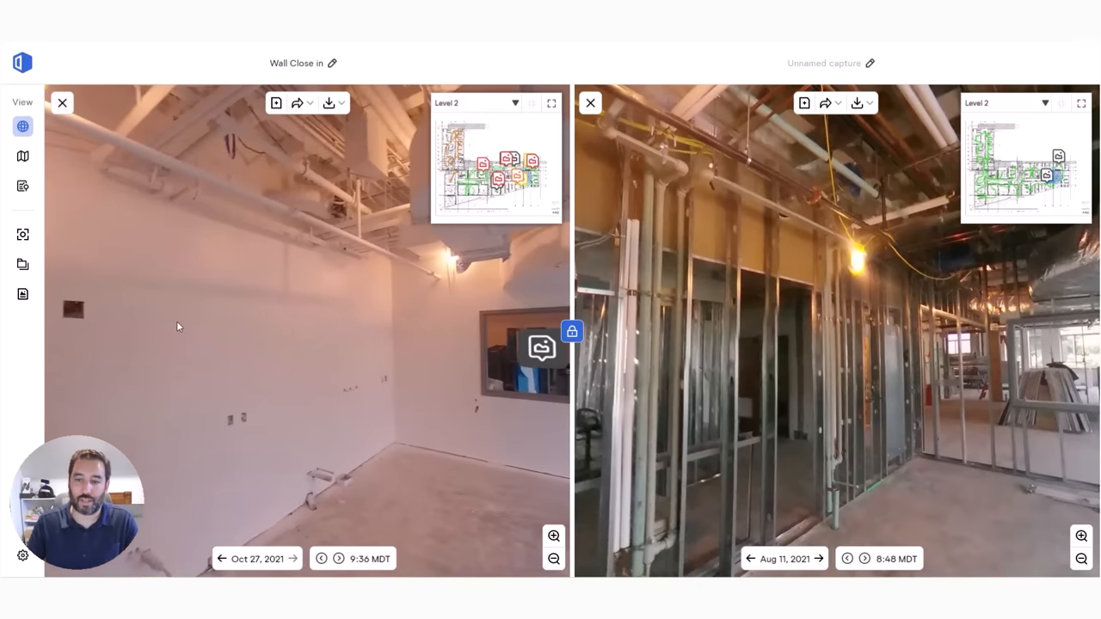
pyautogui.moveTo(220, 341)
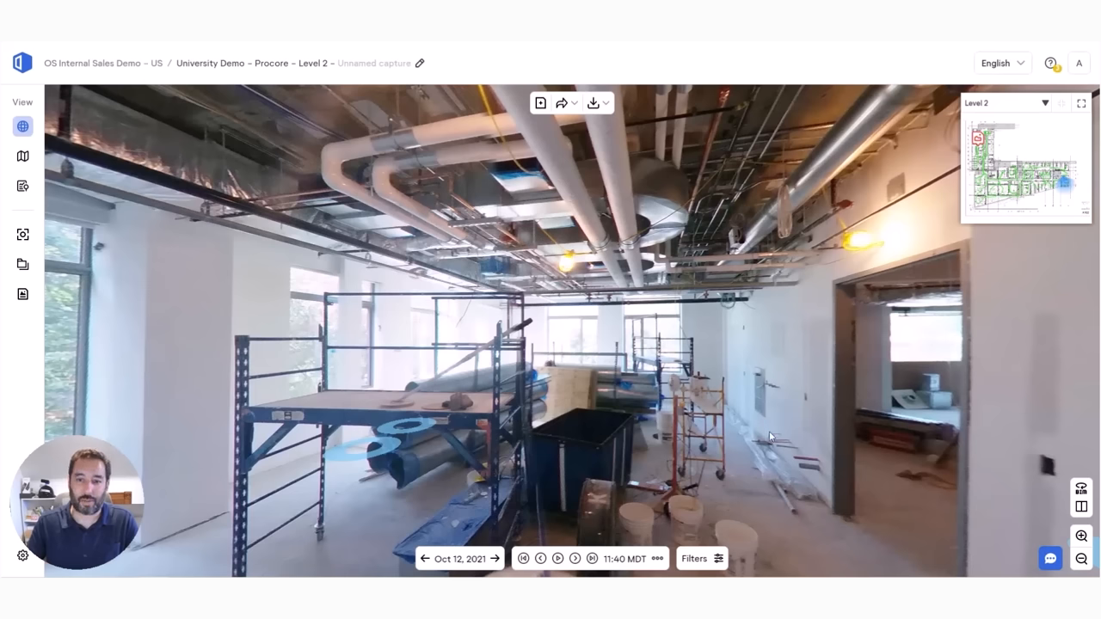
pyautogui.moveTo(1081, 489)
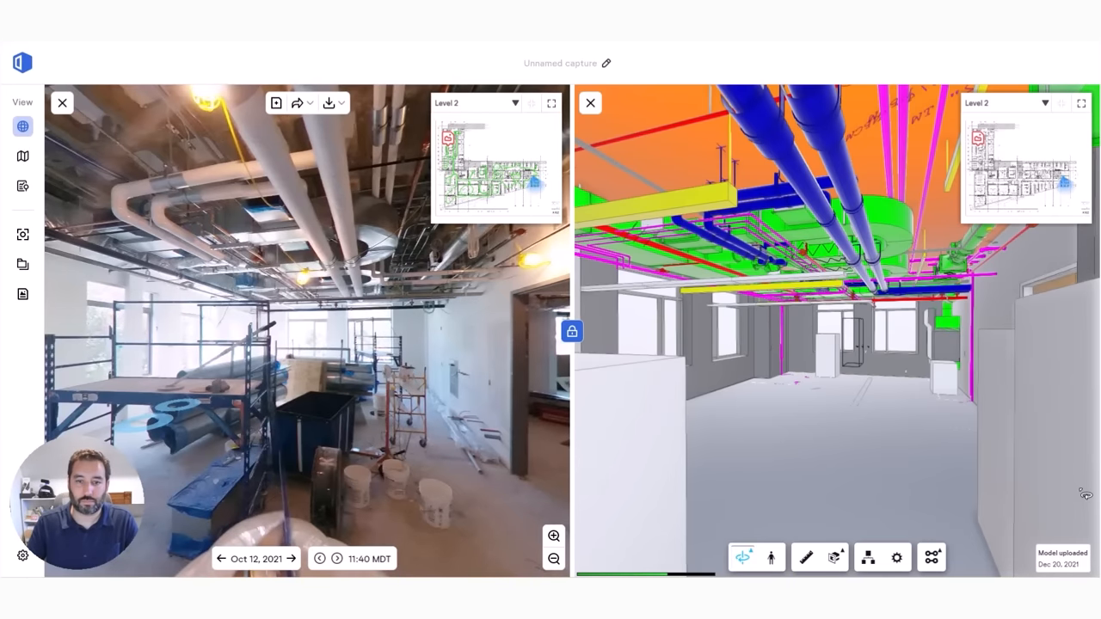
pyautogui.moveTo(269, 300)
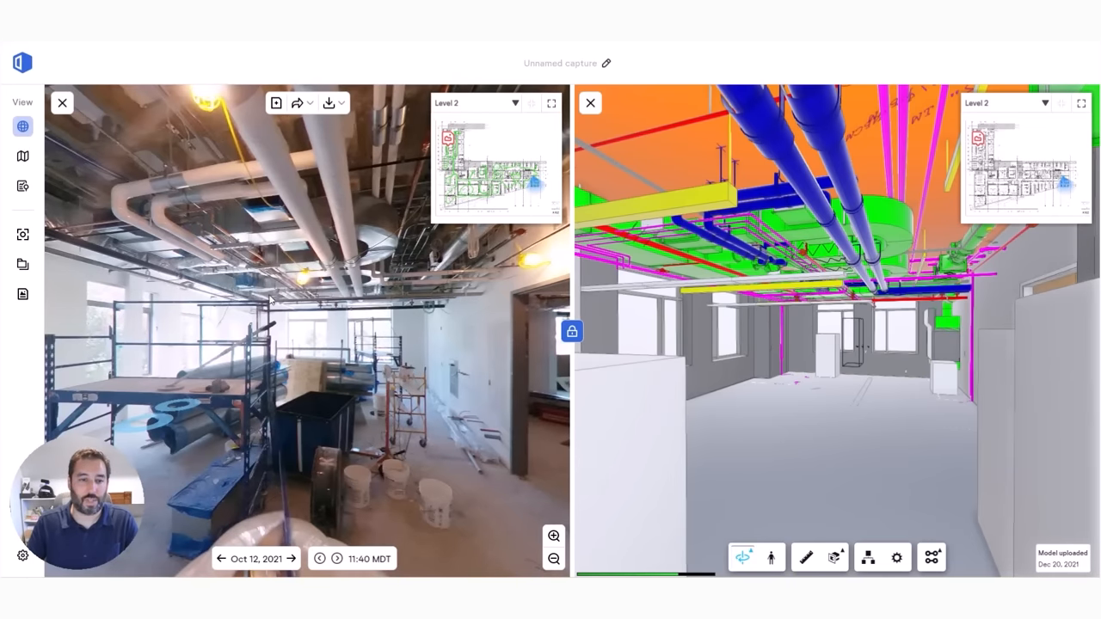